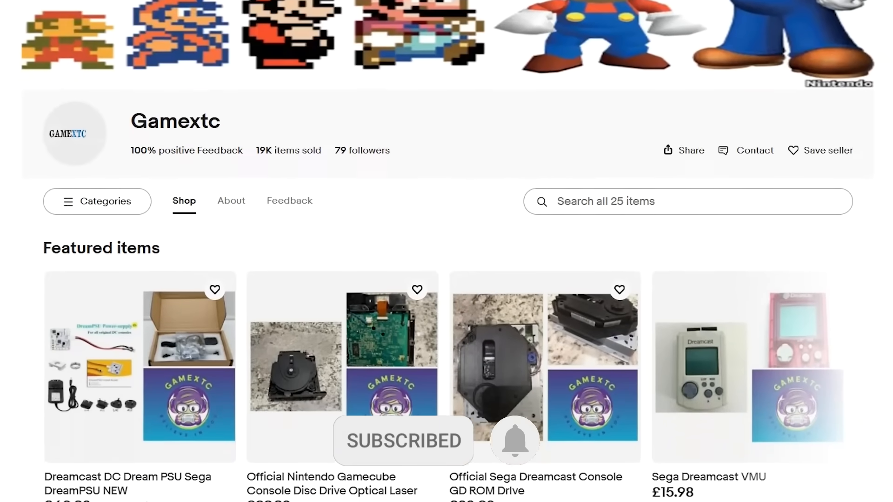
- Follow the GDmenu v0.6 link and download its zip from the MediaFire page
{"action": "scroll", "scroll_direction": "down", "scroll_amount": 3}
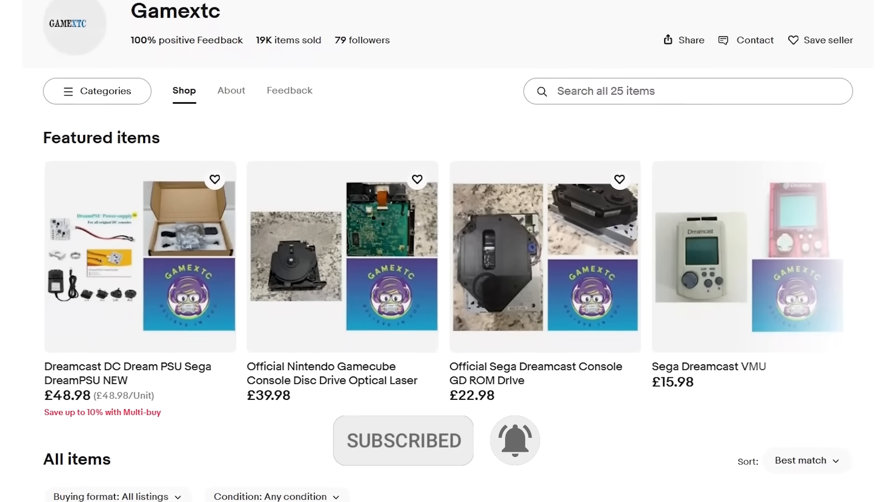
{"action": "scroll", "scroll_direction": "down", "scroll_amount": 3}
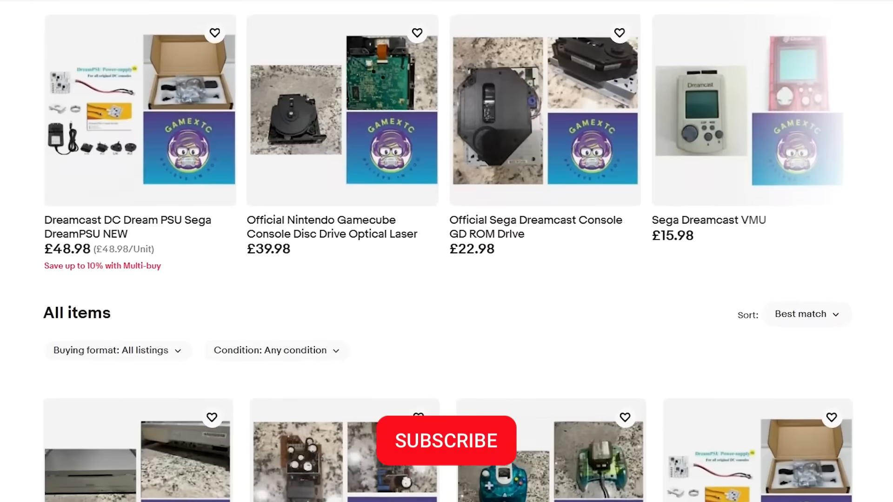
{"action": "scroll", "scroll_direction": "down", "scroll_amount": 3}
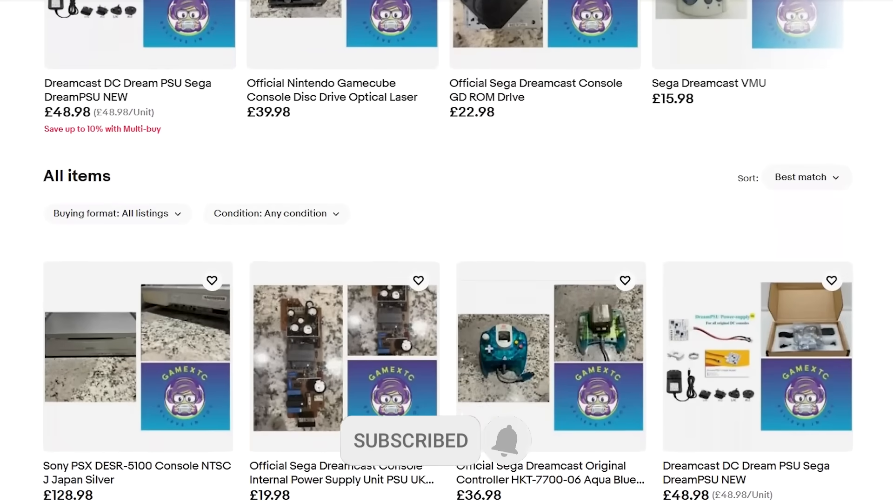
{"action": "scroll", "scroll_direction": "down", "scroll_amount": 3}
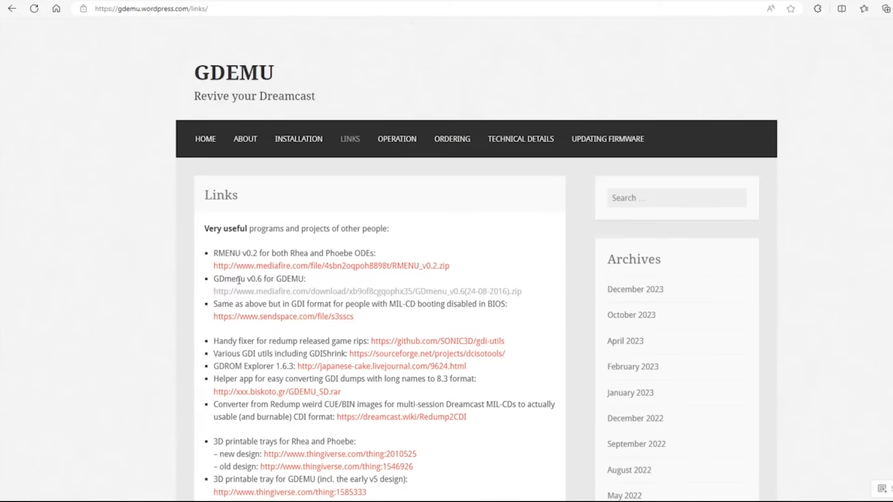
{"action": "mouse_move", "coordinate": [294, 293]}
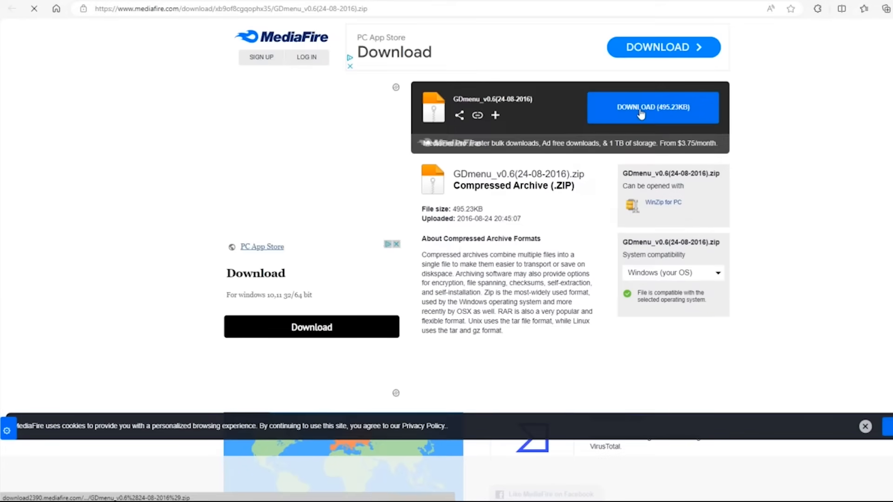
{"action": "left_click", "coordinate": [653, 108]}
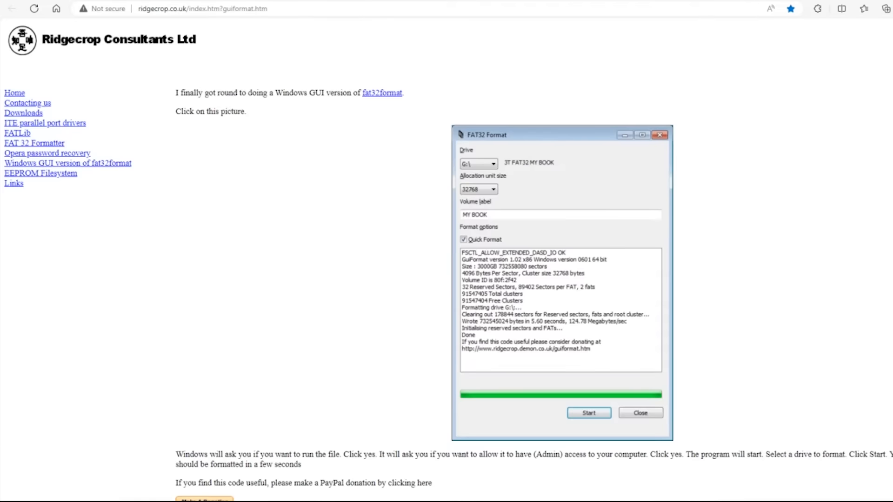
{"action": "mouse_move", "coordinate": [287, 102]}
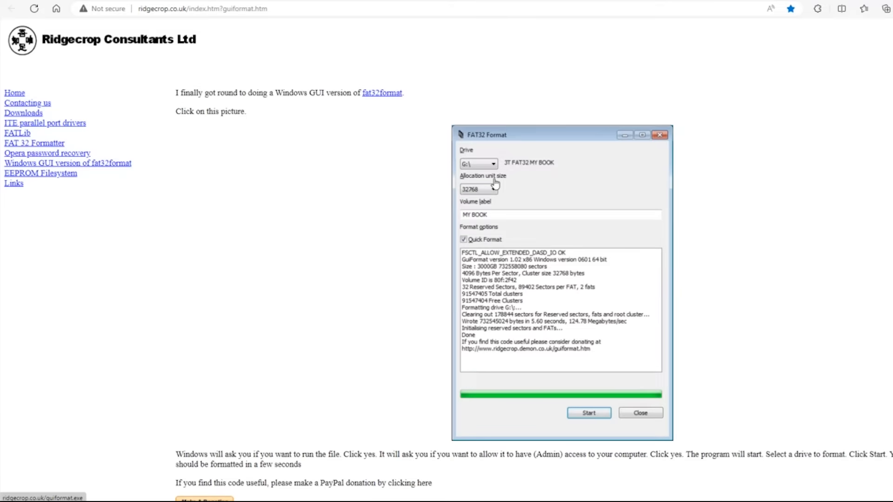
- Download guiformat.exe via the FAT32 Format picture on the Ridgecrop page
{"action": "left_click", "coordinate": [879, 8]}
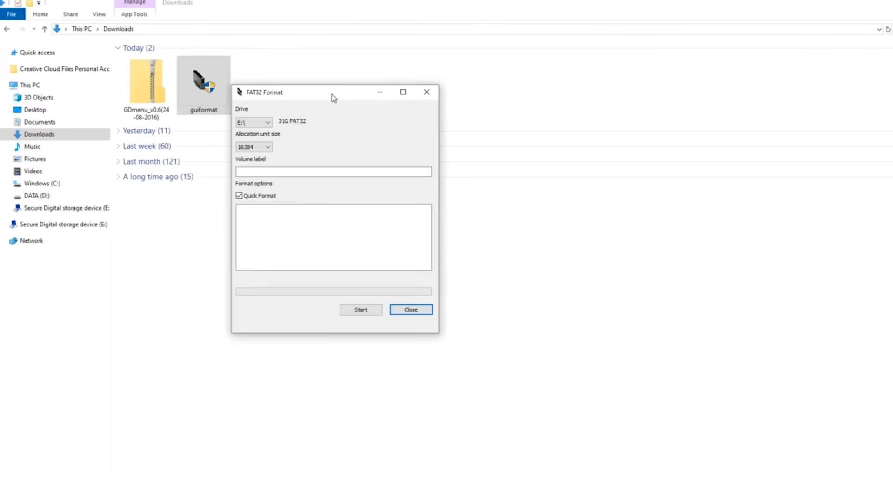
- Format drive E: as FAT32 with volume label SUBSCRIBE and confirm the wipe
{"action": "left_click", "coordinate": [333, 171]}
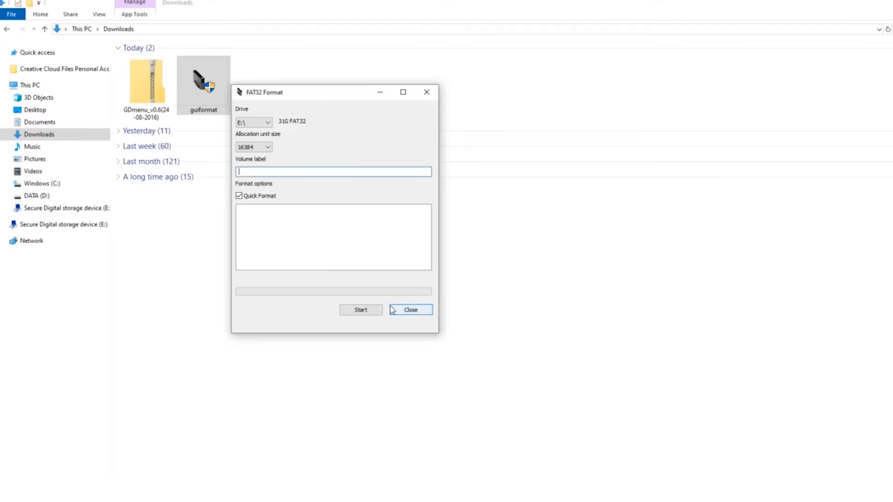
{"action": "type", "text": "s"}
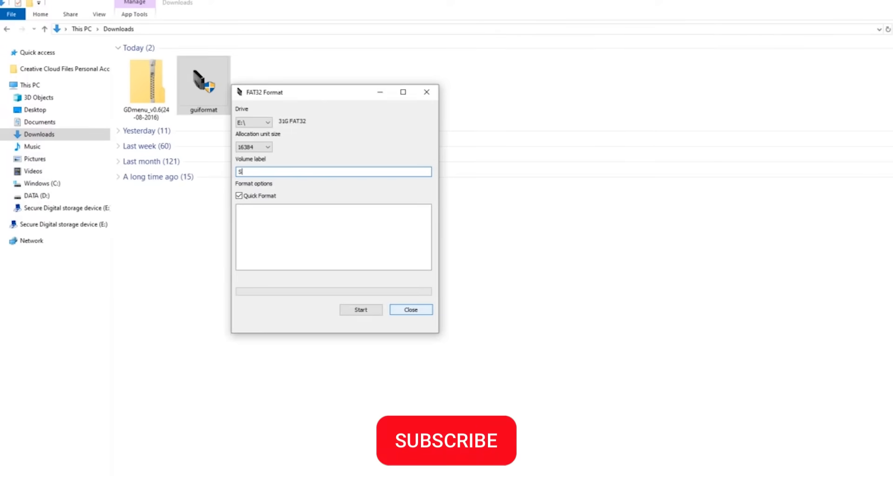
{"action": "type", "text": "SUBSCRIBE"}
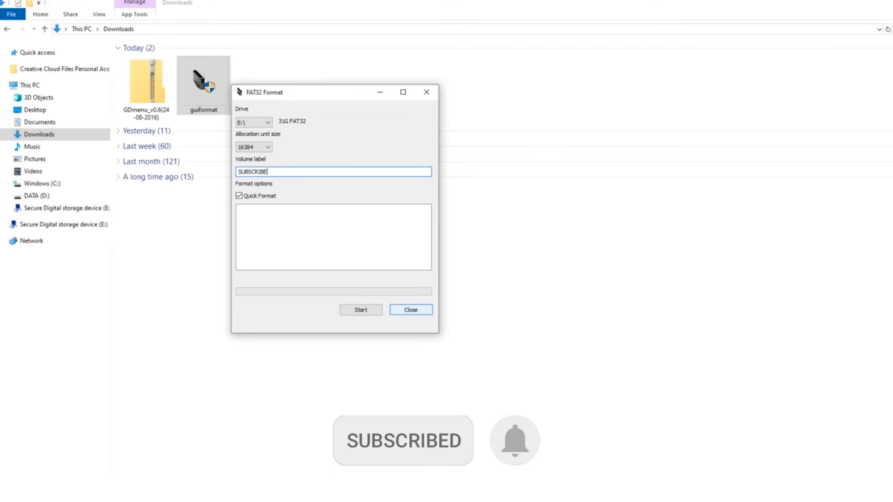
{"action": "left_click", "coordinate": [361, 309]}
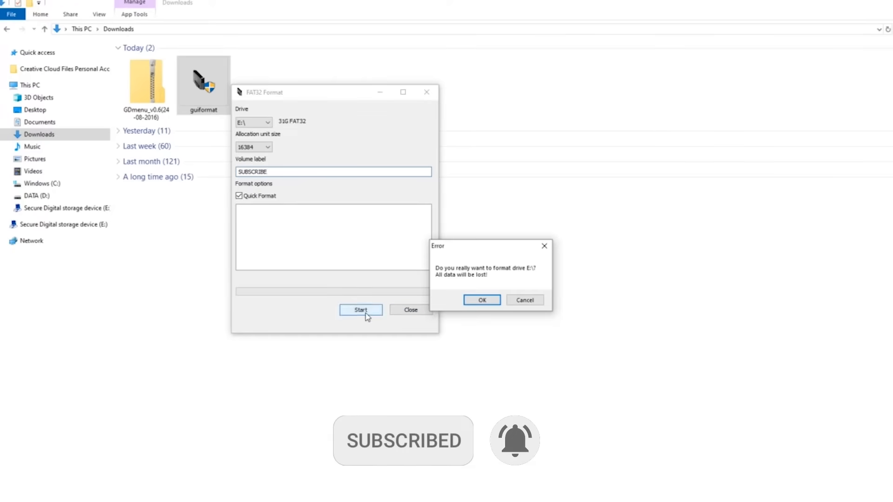
{"action": "left_click", "coordinate": [480, 299]}
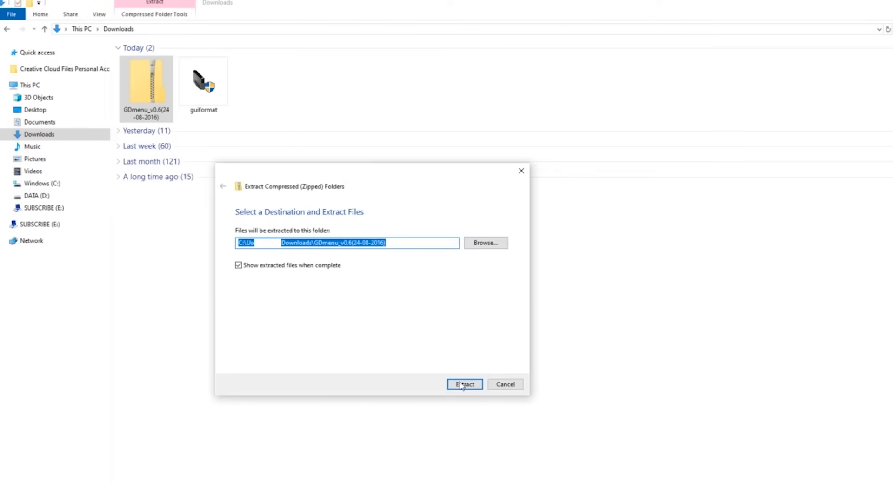
- Extract the GDmenu zip into Downloads and enter the extracted folder with 01, GDEMU and readme
{"action": "left_click", "coordinate": [464, 384]}
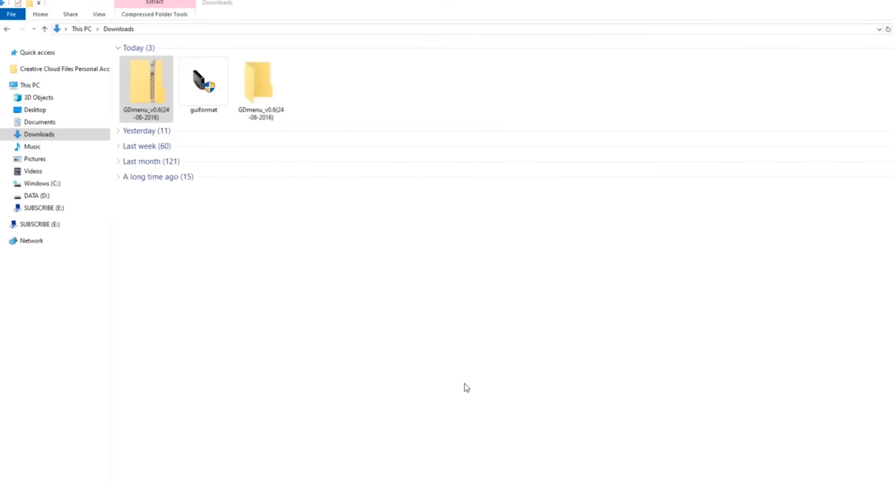
{"action": "double_click", "coordinate": [146, 88]}
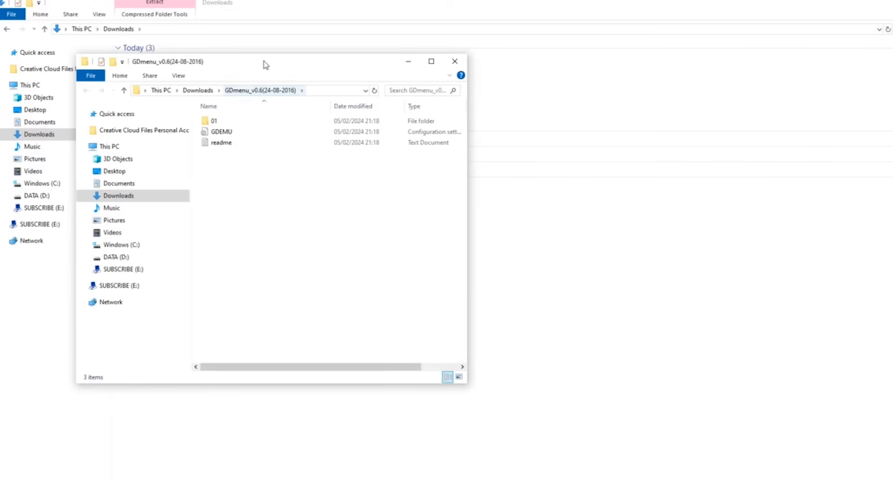
{"action": "left_click_drag", "start_coordinate": [265, 62], "coordinate": [509, 75]}
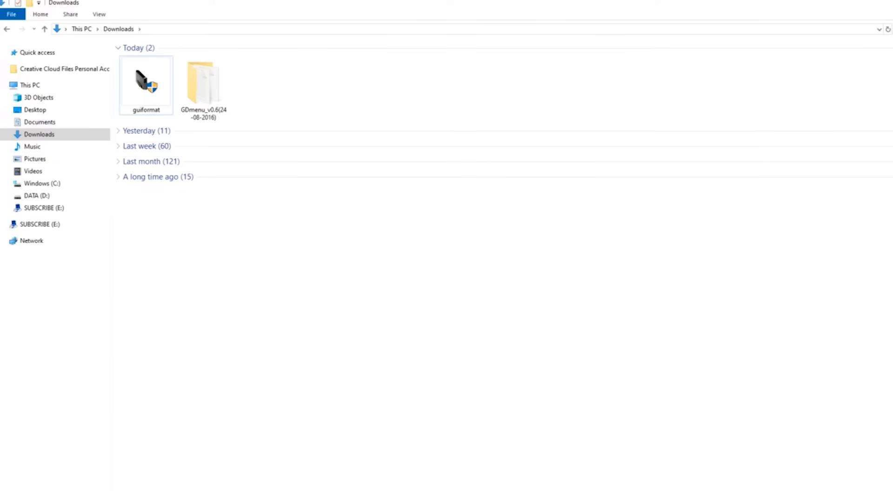
{"action": "double_click", "coordinate": [202, 86]}
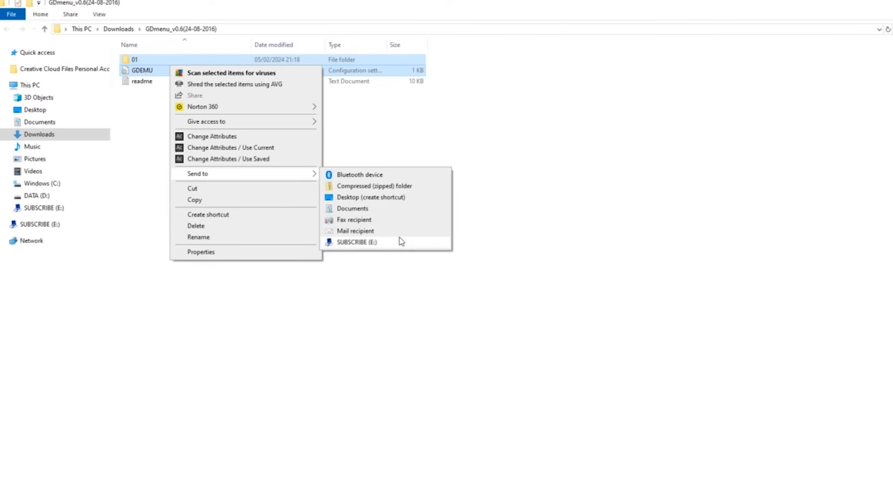
- Send the selected 01 folder and GDEMU file to SUBSCRIBE (E:)
{"action": "left_click", "coordinate": [358, 242]}
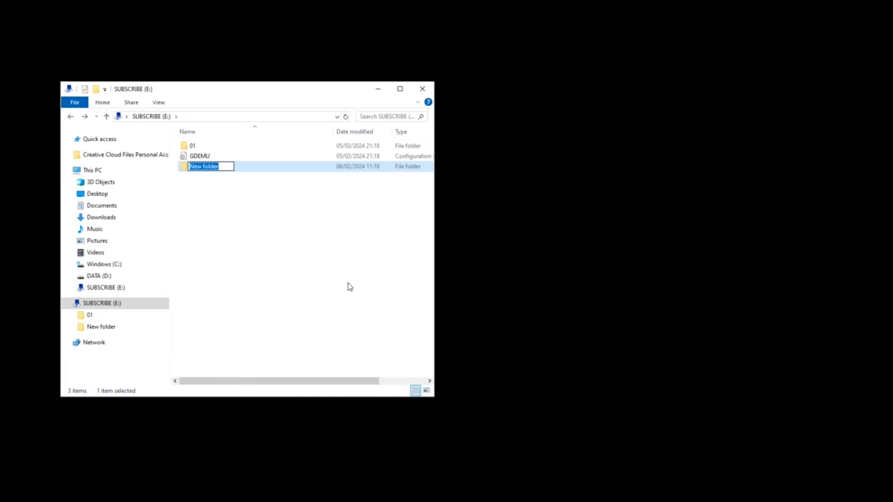
- Create new folders on drive E: named 02 through 07 via New > Folder
{"action": "type", "text": "02"}
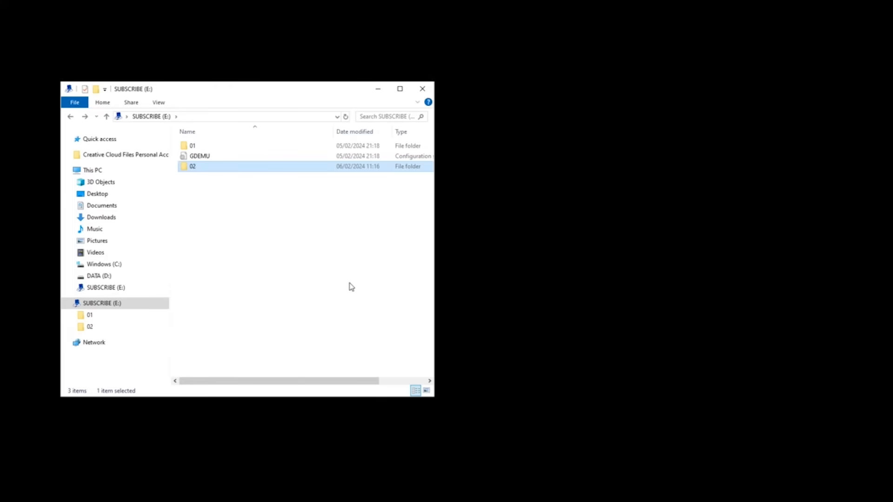
{"action": "right_click", "coordinate": [351, 287]}
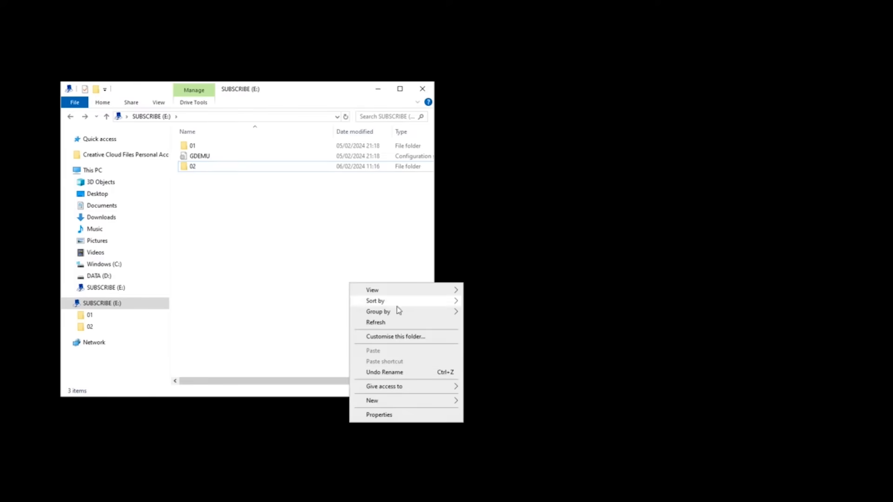
{"action": "left_click", "coordinate": [372, 400]}
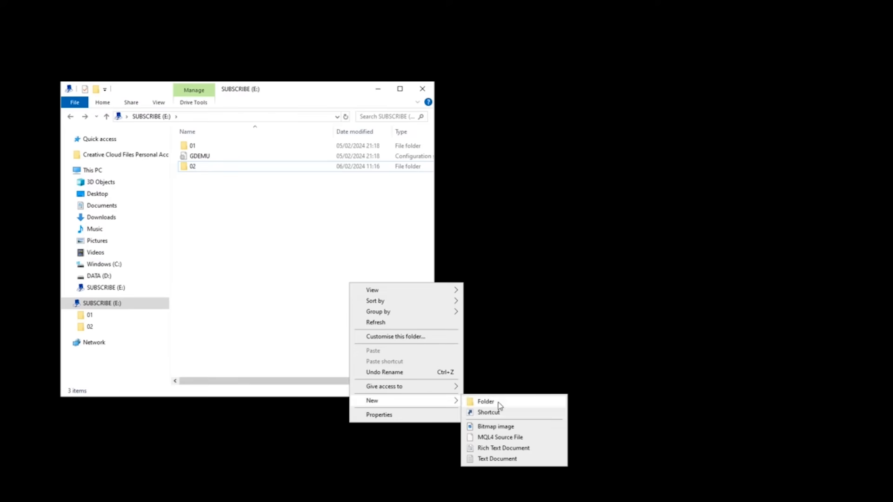
{"action": "left_click", "coordinate": [485, 402]}
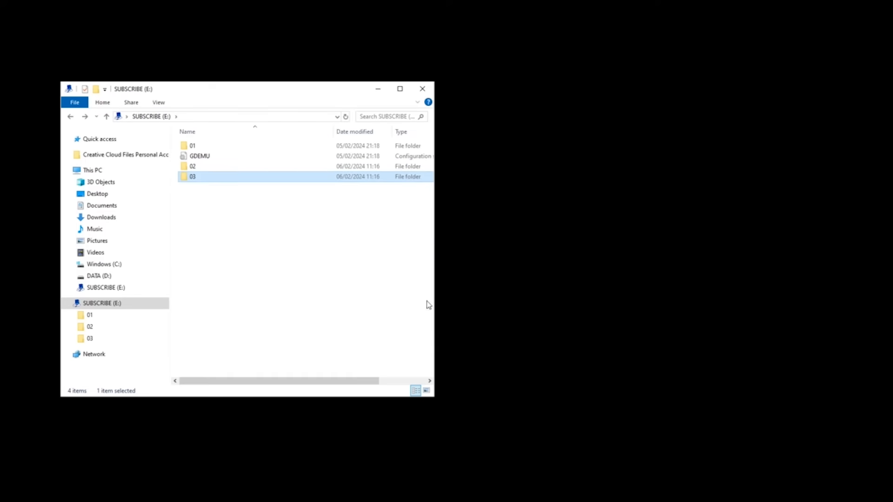
{"action": "mouse_move", "coordinate": [358, 279]}
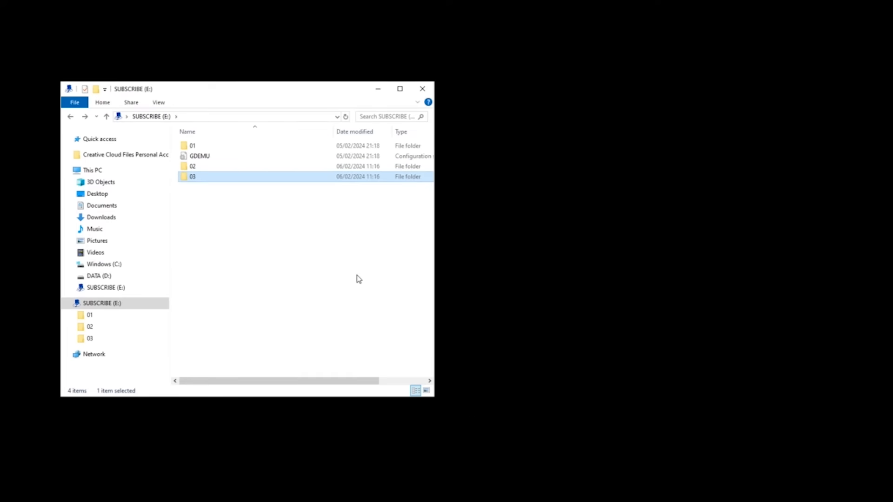
{"action": "right_click", "coordinate": [357, 279]}
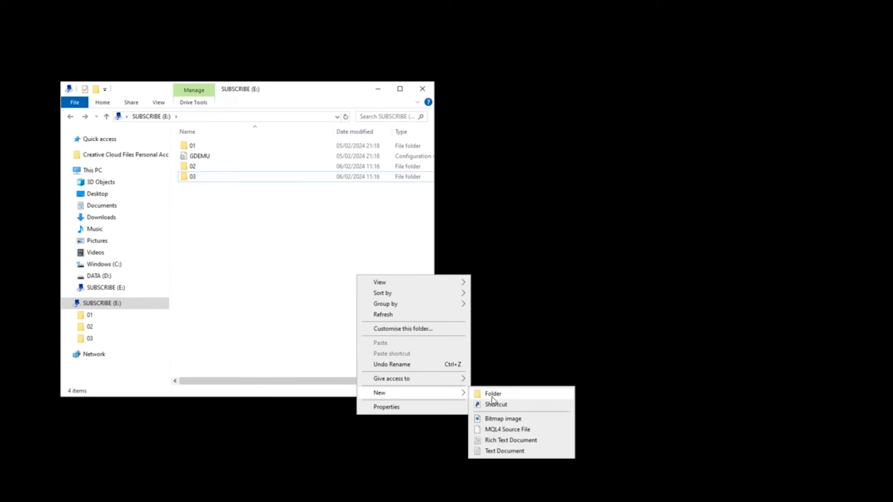
{"action": "left_click", "coordinate": [492, 394]}
{"action": "type", "text": "0"}
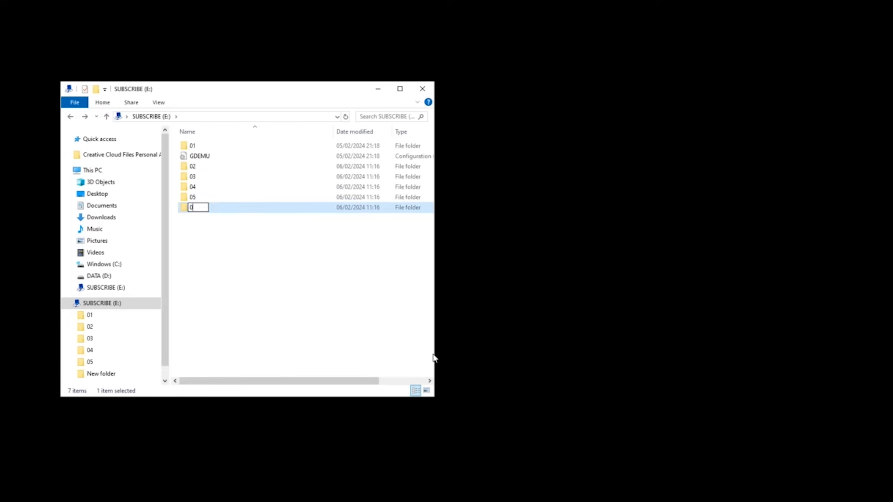
{"action": "right_click", "coordinate": [390, 347]}
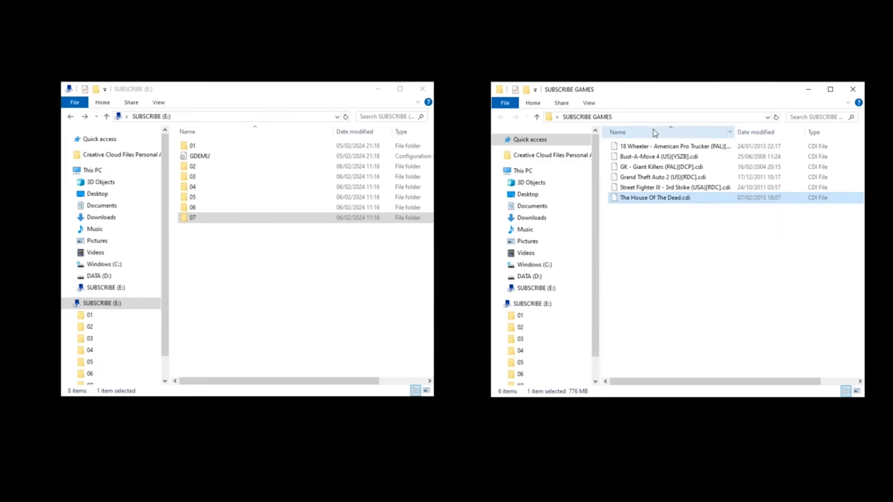
{"action": "mouse_move", "coordinate": [672, 146]}
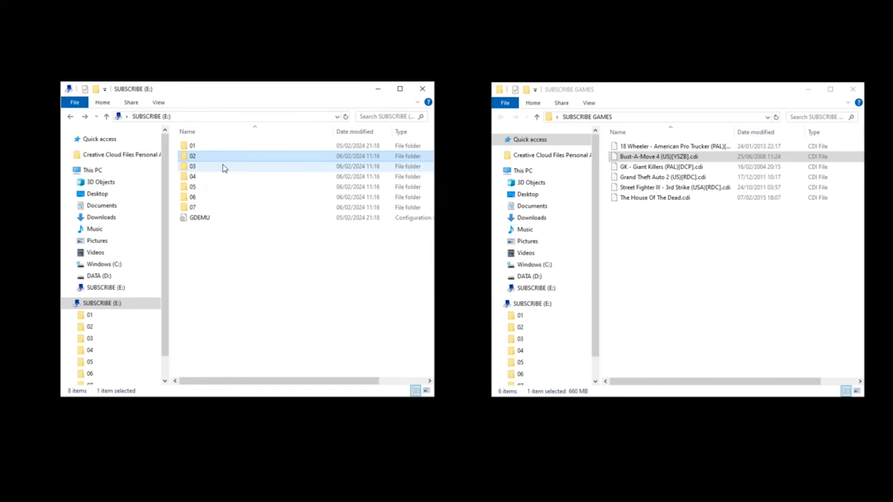
- Drag Bust-A-Move 4, GK - Giant Killers and Street Fighter III CDIs into their numbered folders
{"action": "left_click_drag", "start_coordinate": [658, 157], "coordinate": [191, 166]}
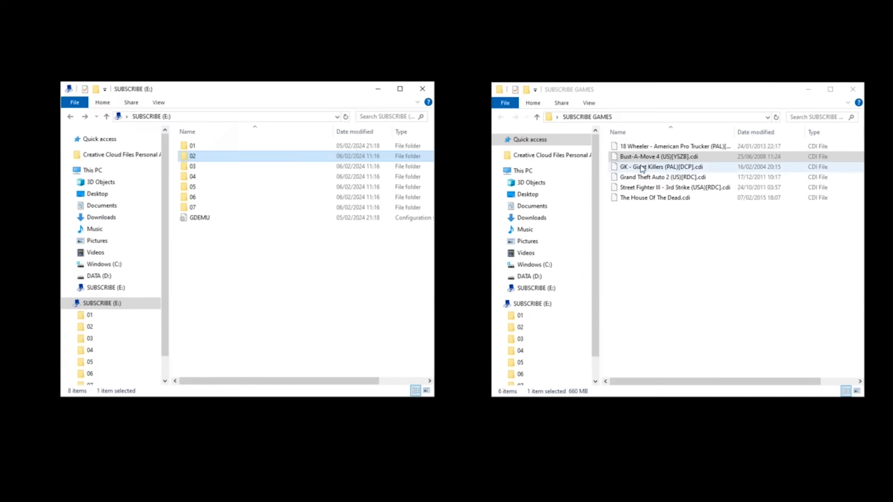
{"action": "left_click_drag", "start_coordinate": [660, 167], "coordinate": [192, 176]}
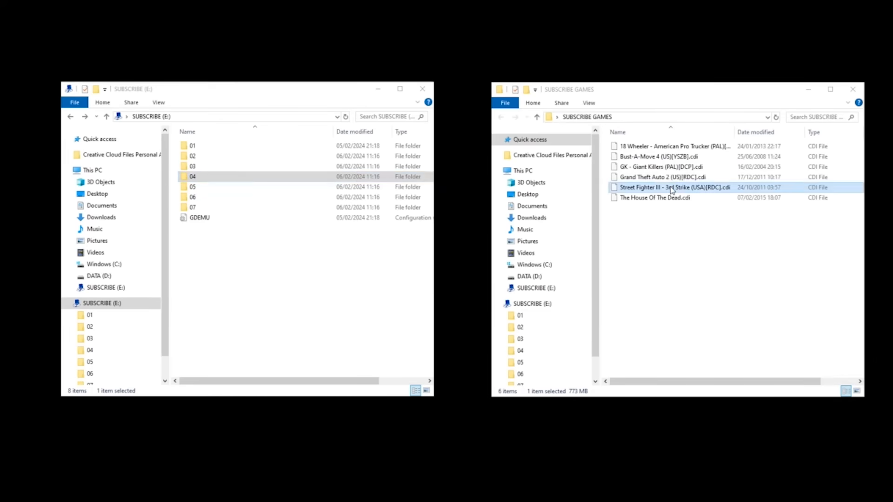
{"action": "left_click_drag", "start_coordinate": [675, 187], "coordinate": [193, 197]}
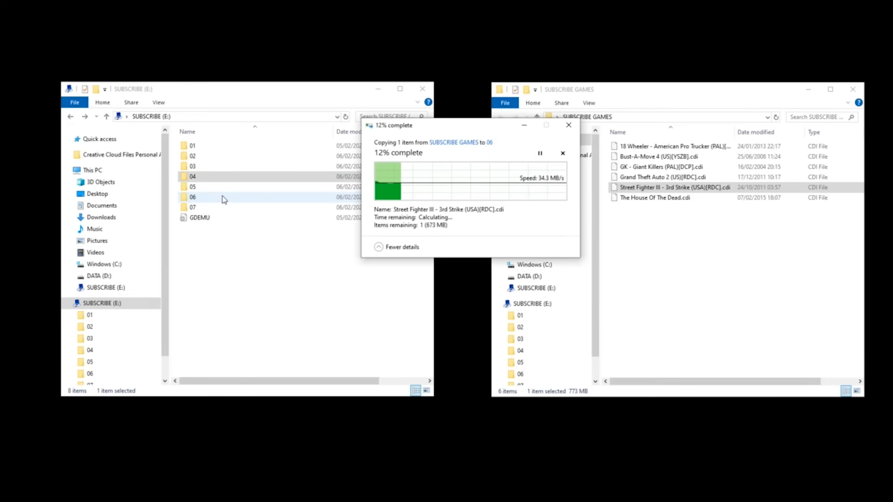